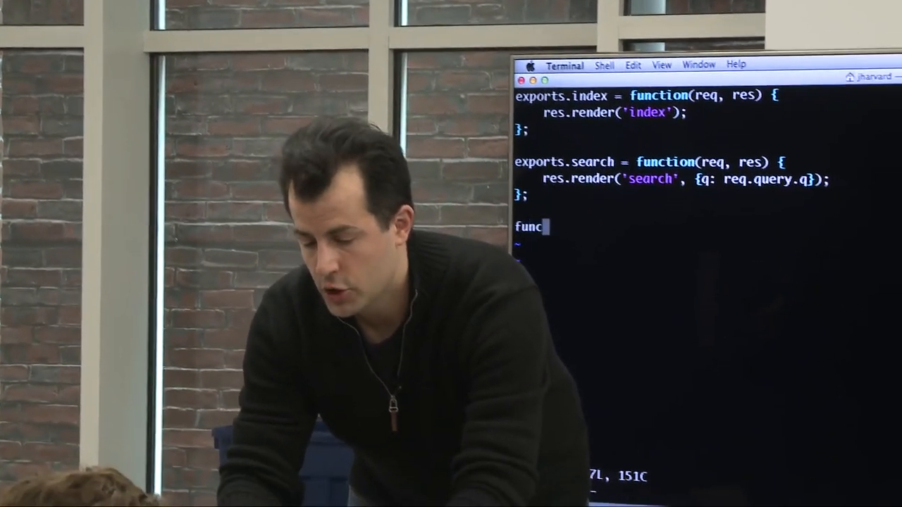
# Type 'function foo() {' with a 'something' placeholder body below the search handler.
pyautogui.write('tion foo() {')
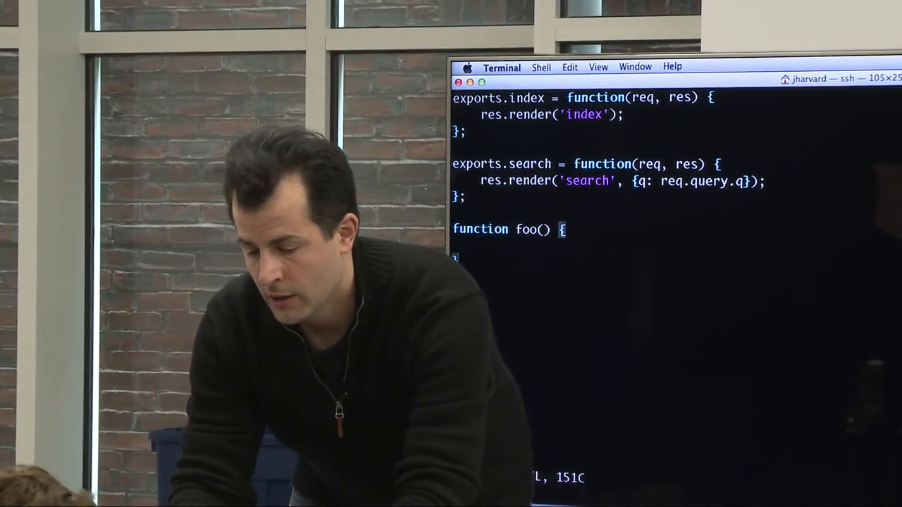
pyautogui.write('something')
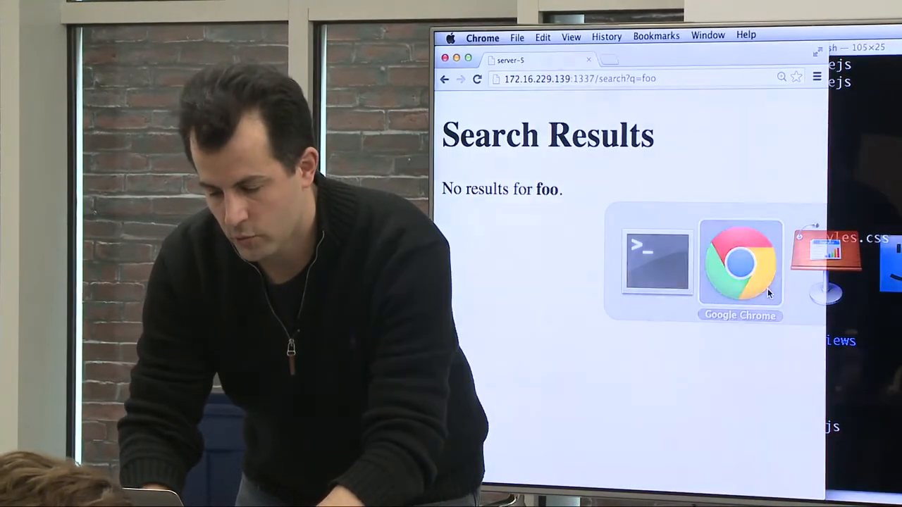
# Go back to the Search Engine page and submit a search for 'bar'.
pyautogui.click(443, 79)
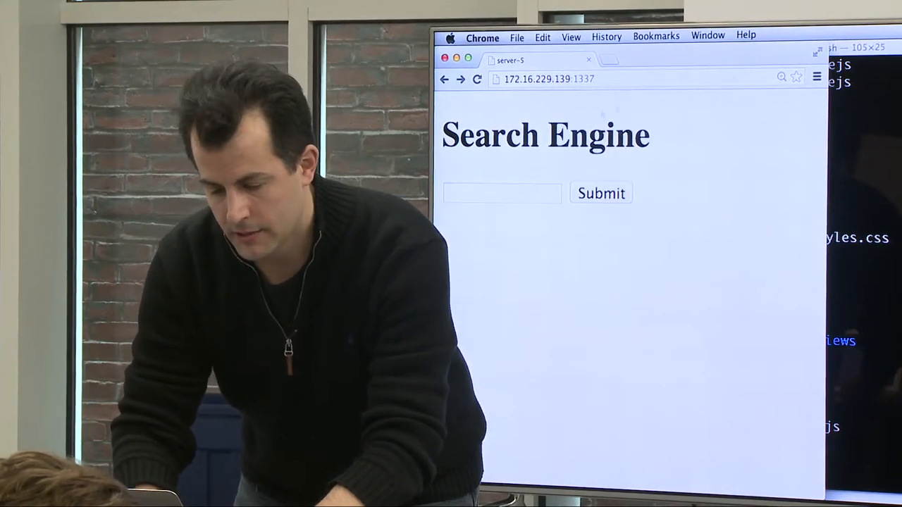
pyautogui.click(601, 192)
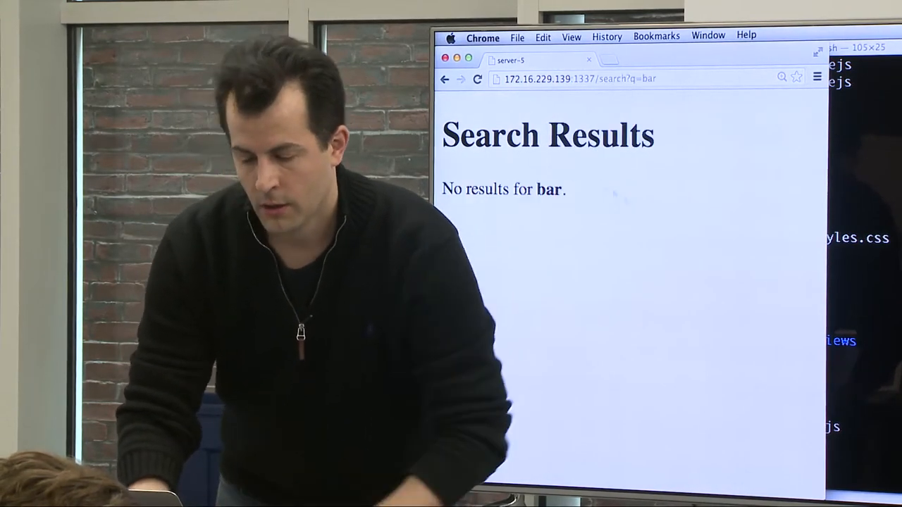